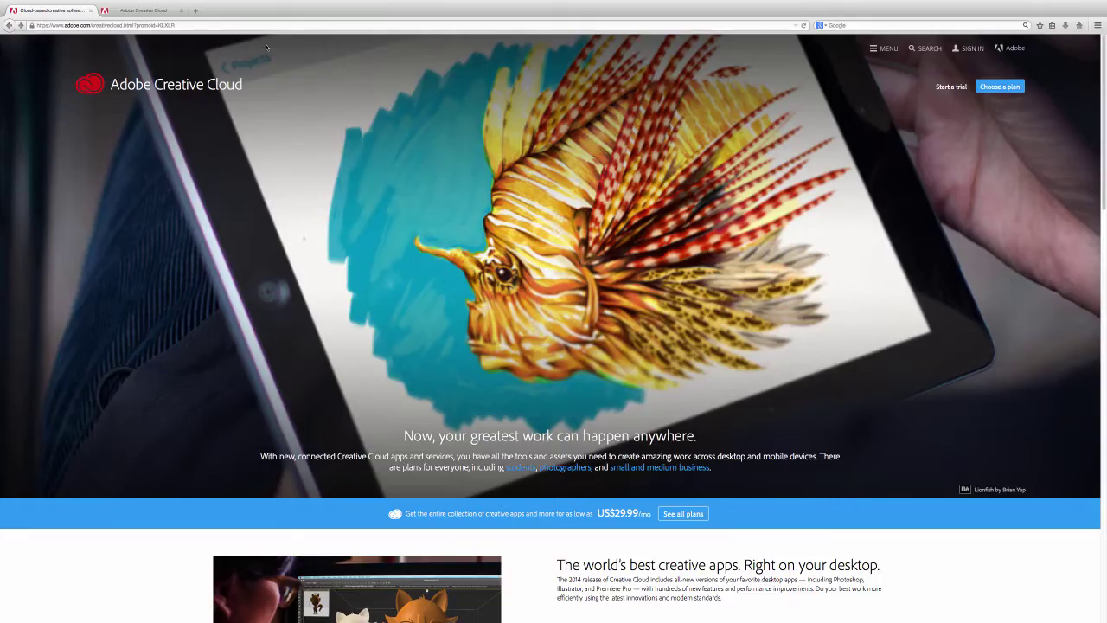
mouse_move(872, 173)
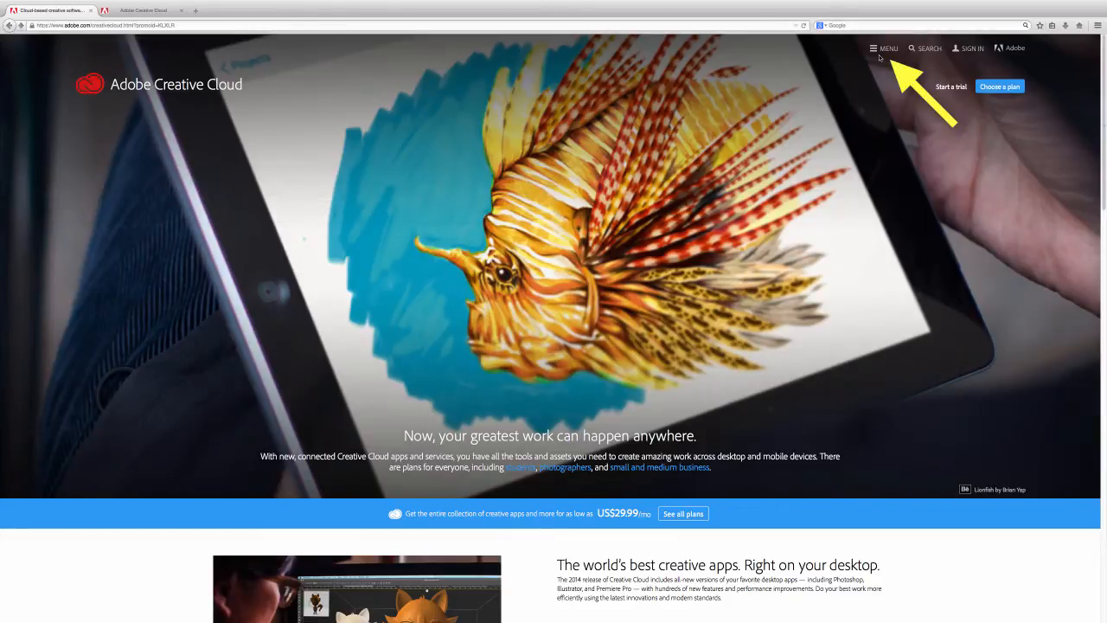
Step: Browse the Desktop Apps catalog from the site menu down to the last app tile
left_click(884, 48)
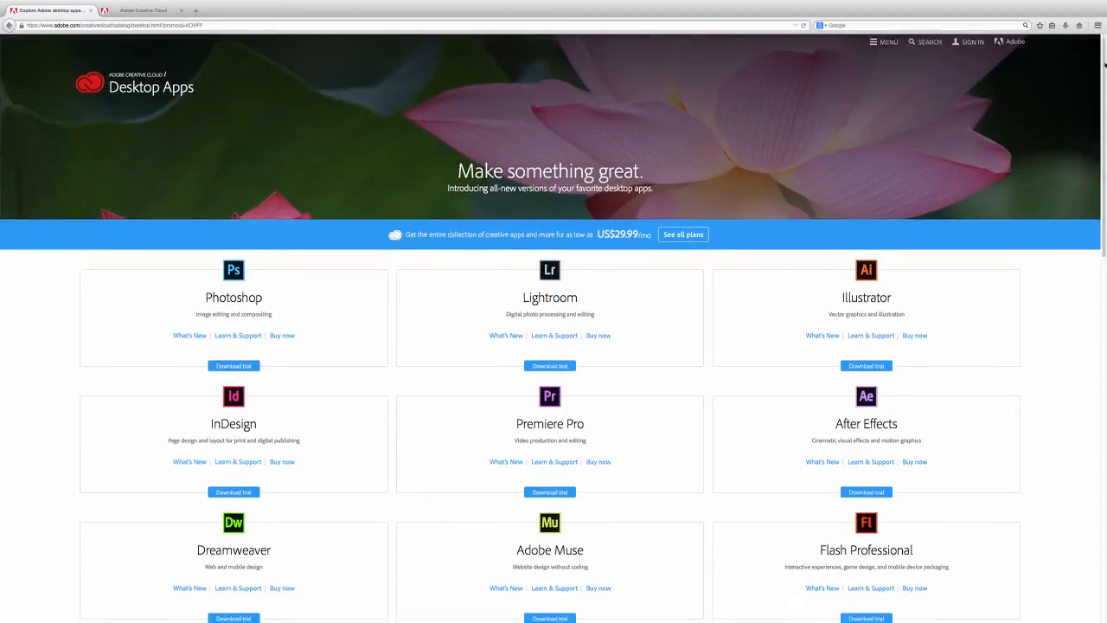
scroll("down", 3)
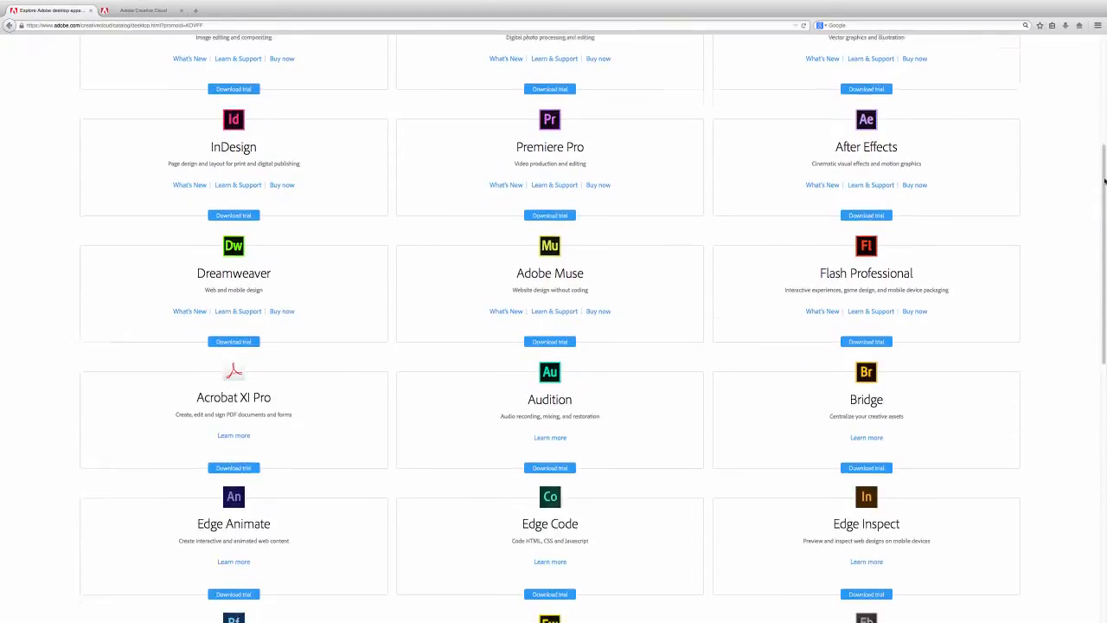
scroll("down", 3)
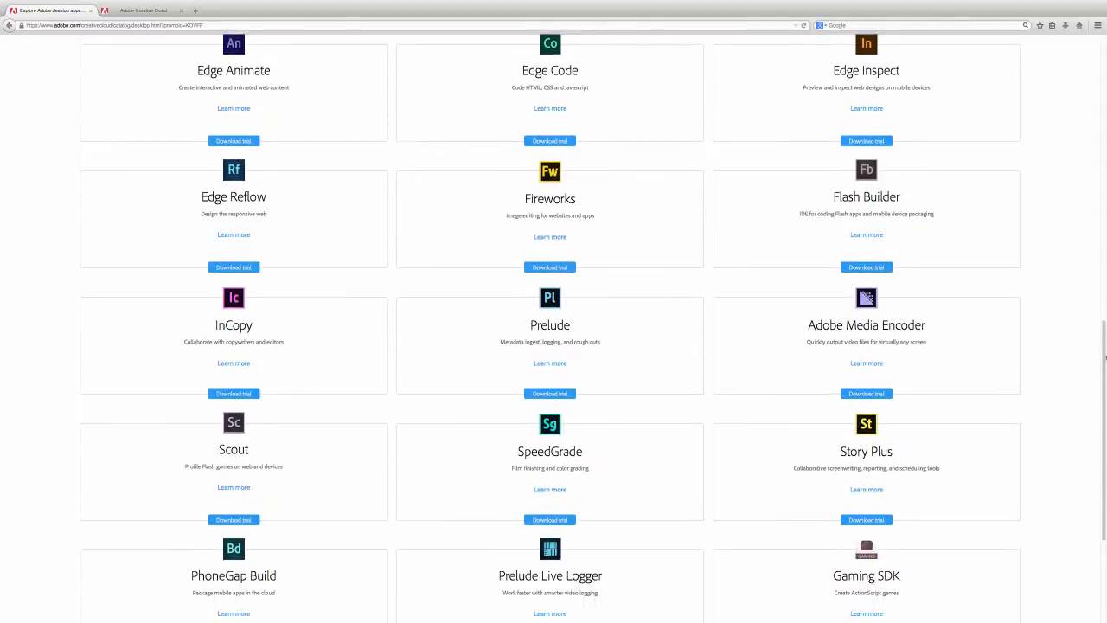
scroll("down", 3)
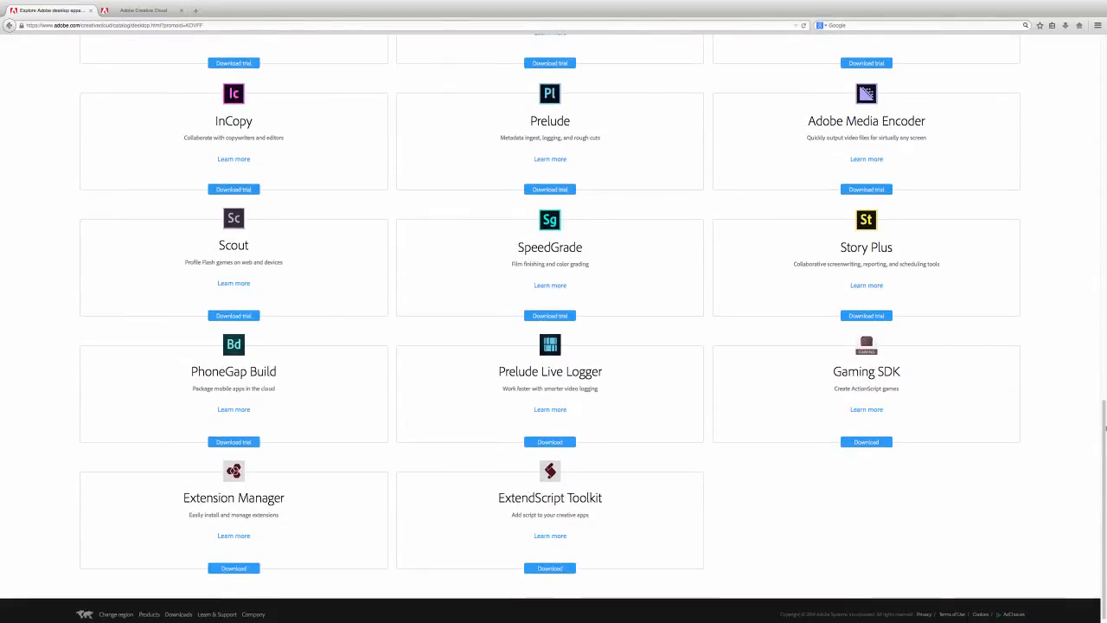
scroll("up", 3)
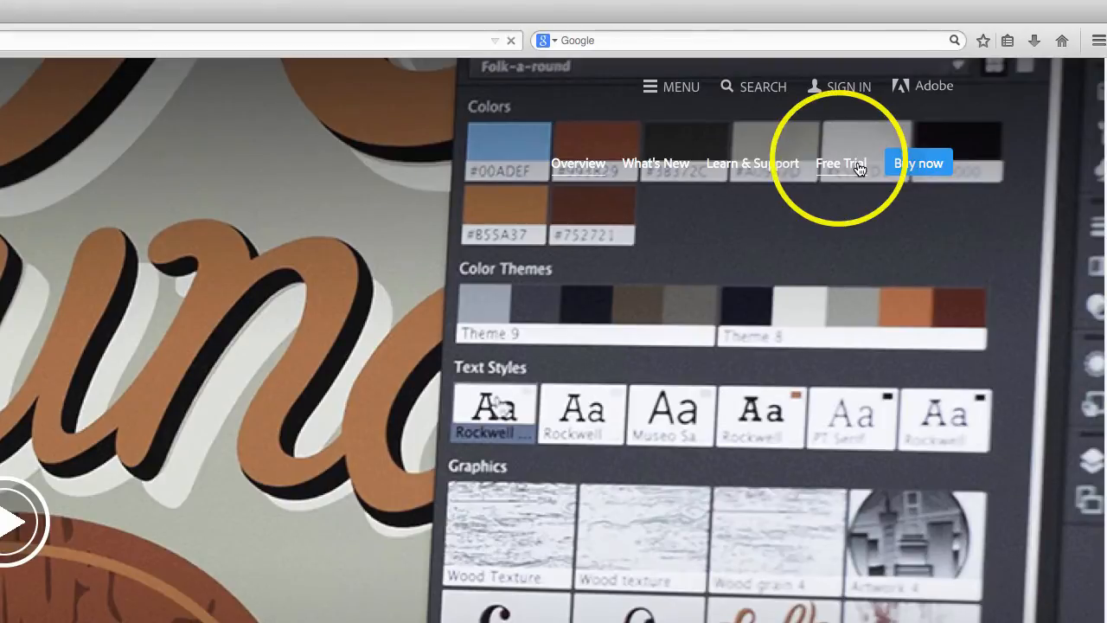
Step: Start the Illustrator CC 30-day free trial and choose 'Sign up for an Adobe ID'
left_click(841, 162)
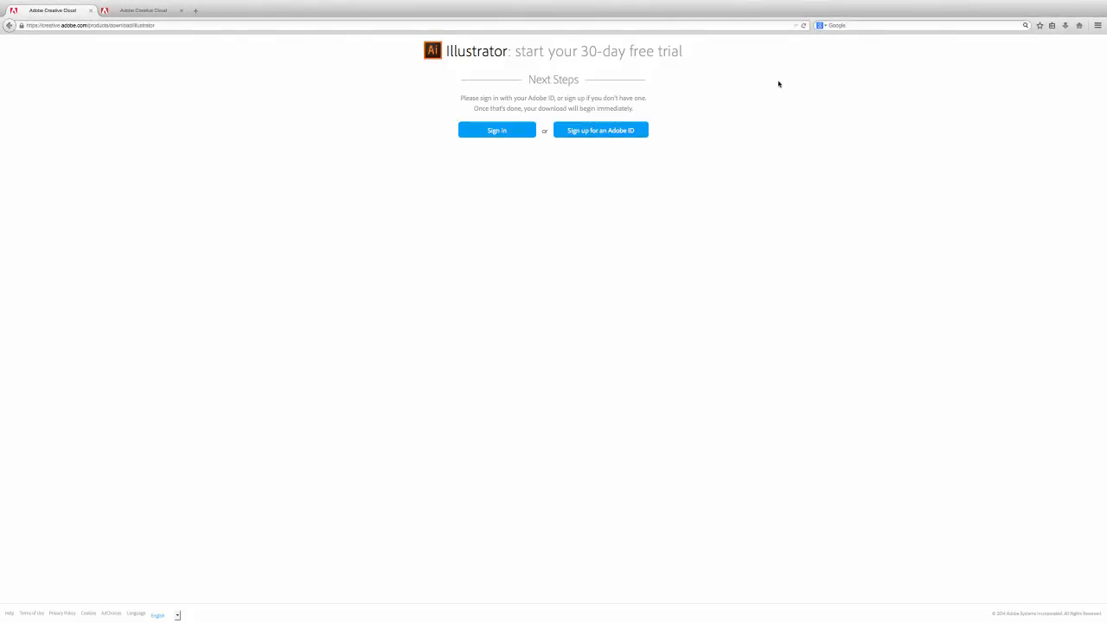
mouse_move(600, 130)
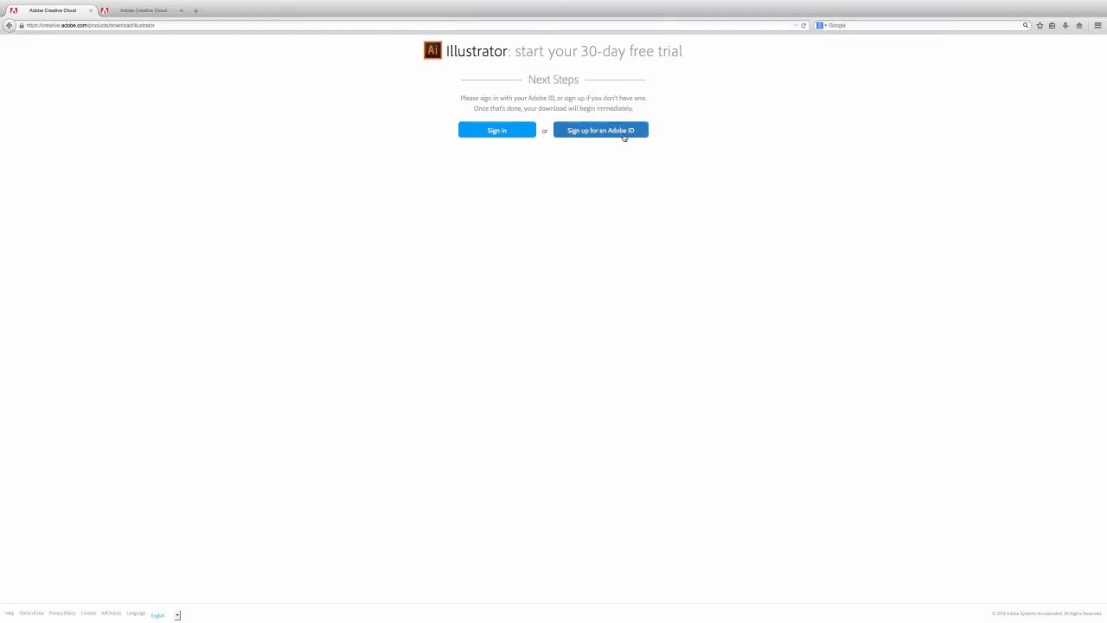
left_click(600, 130)
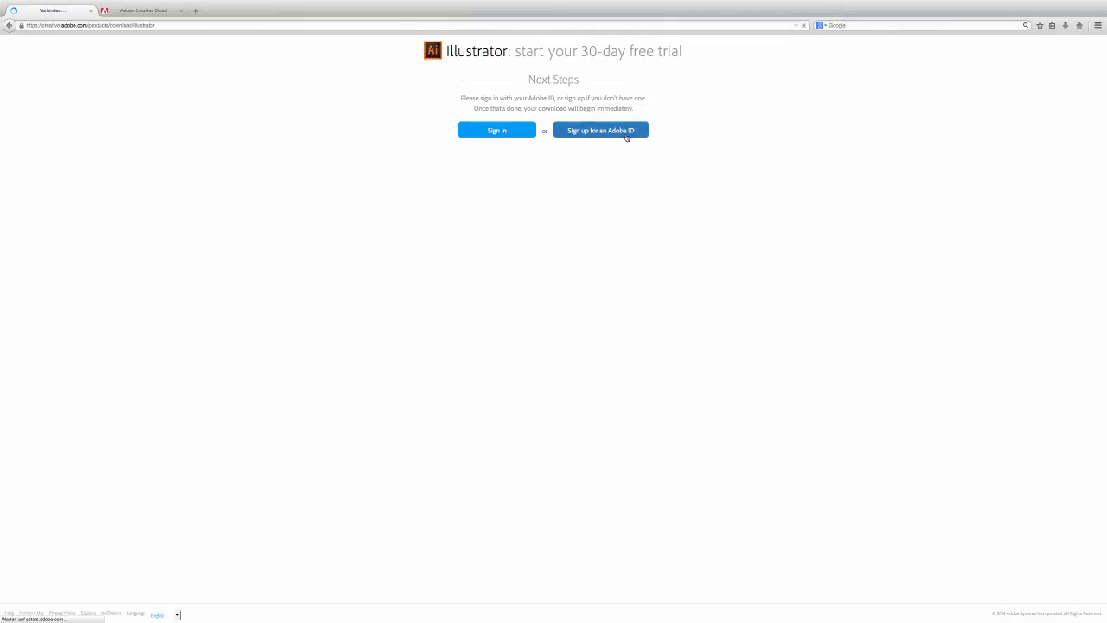
left_click(599, 130)
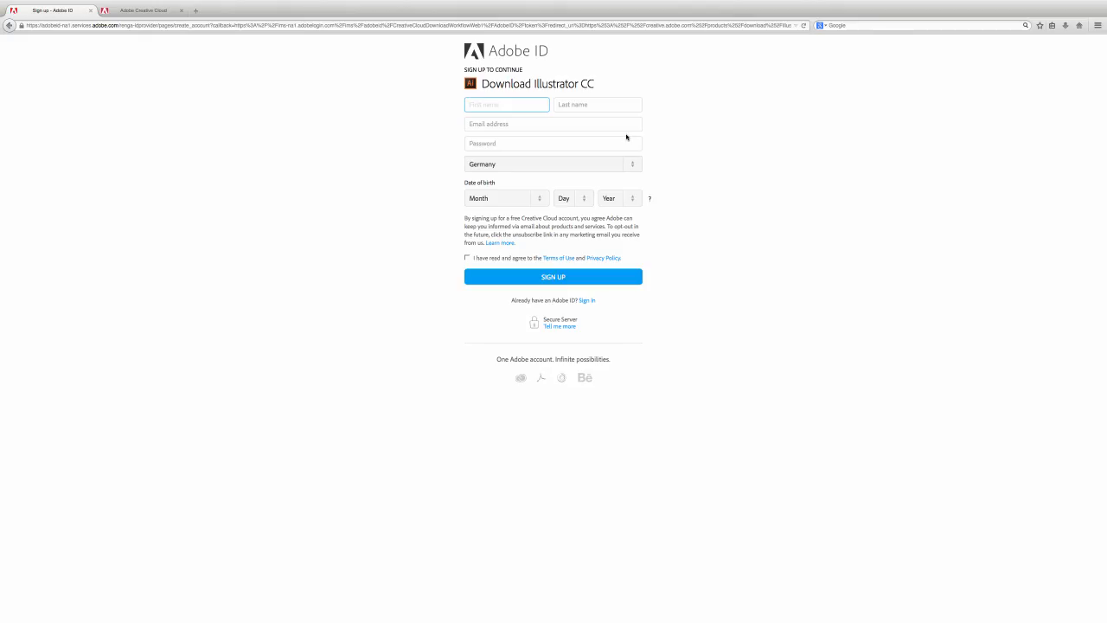
mouse_move(808, 95)
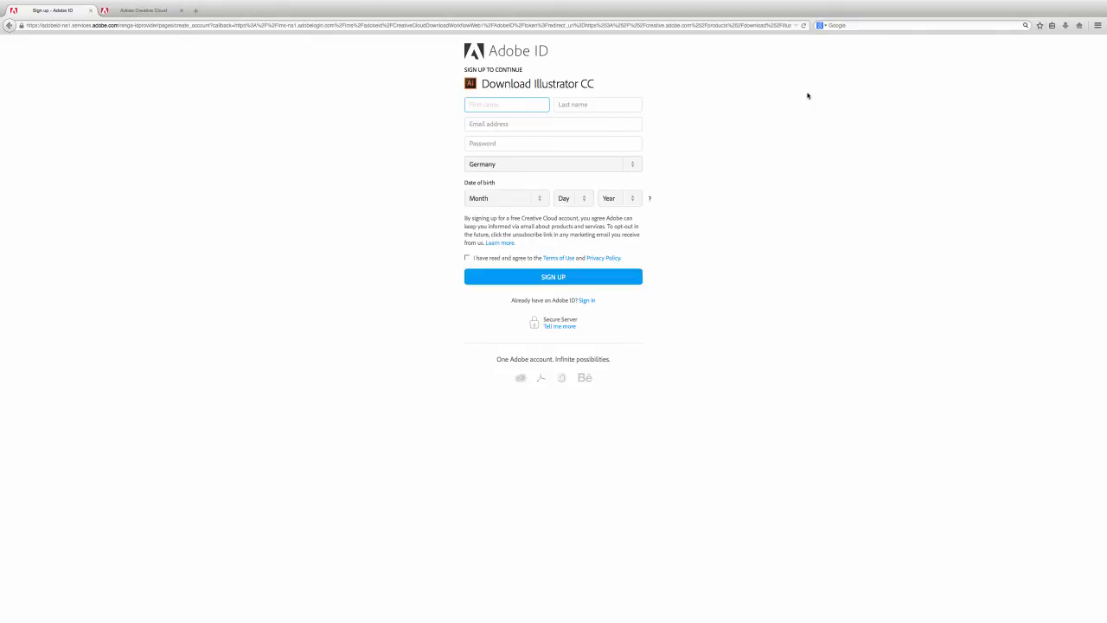